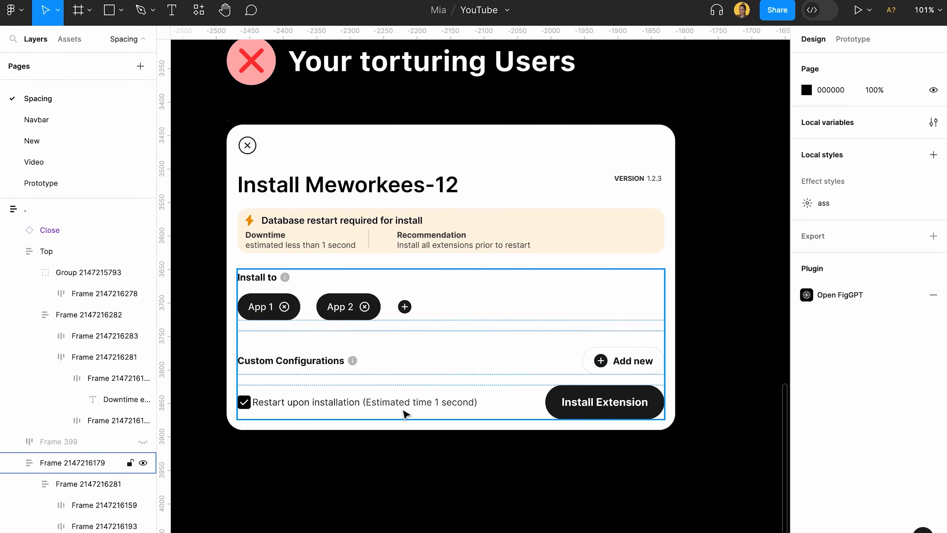
# Step: Give the whole 'Your torturing Users' install card 40 auto-layout padding
pyautogui.click(340, 306)
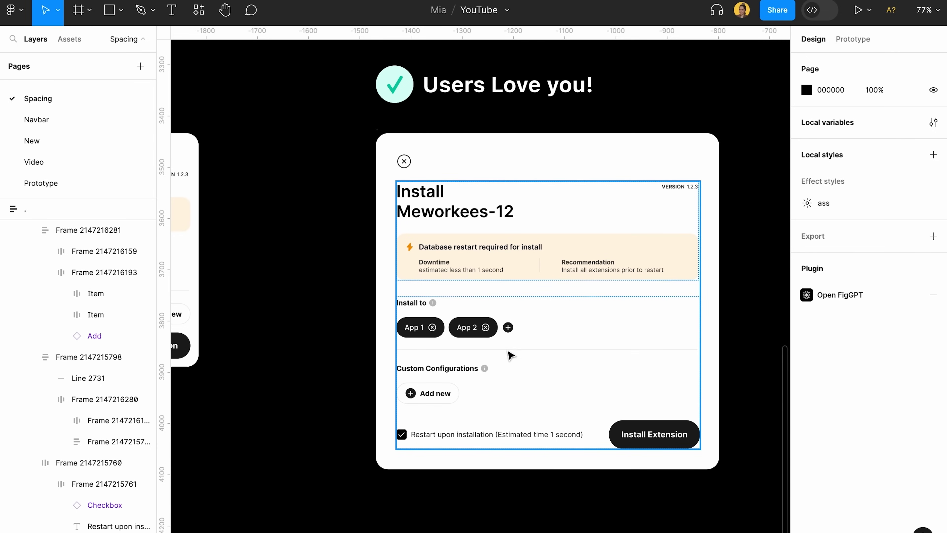
pyautogui.moveTo(470, 387)
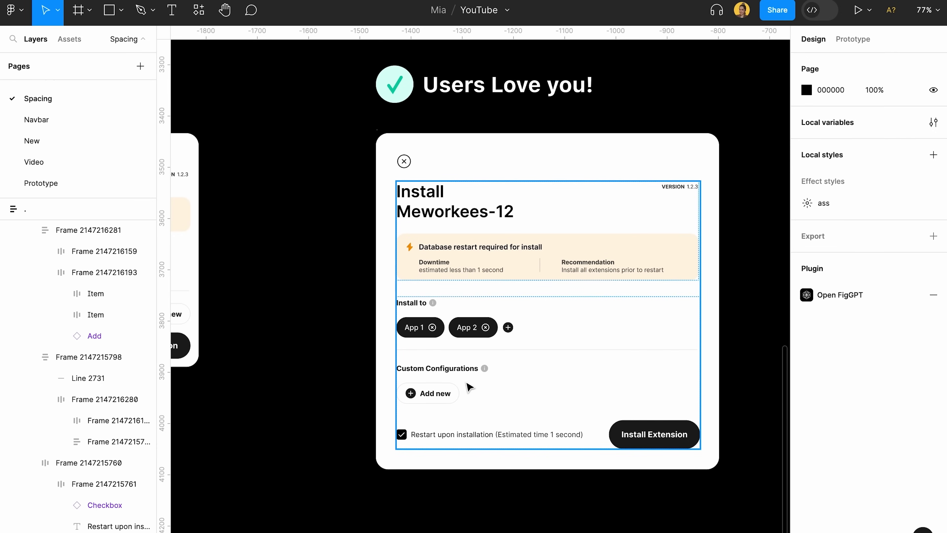
pyautogui.scroll(-3)
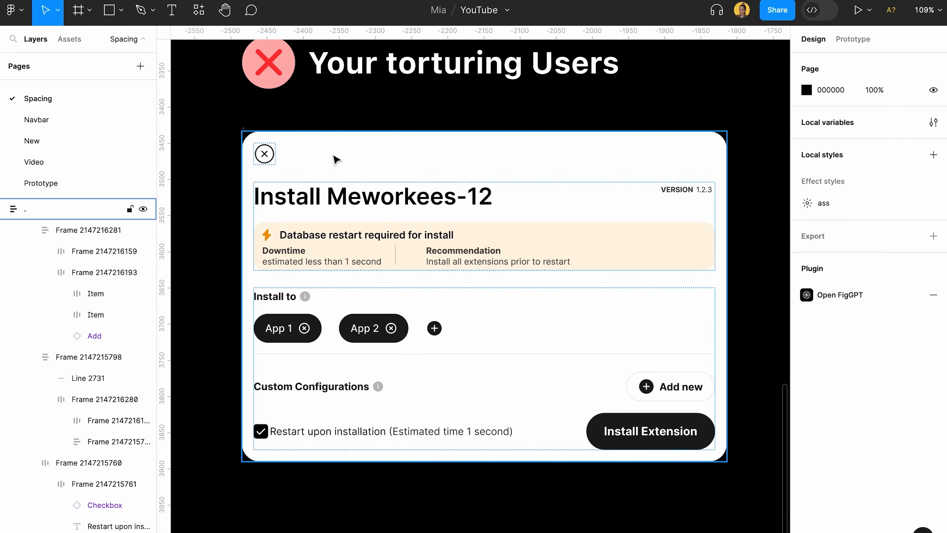
pyautogui.moveTo(250, 149)
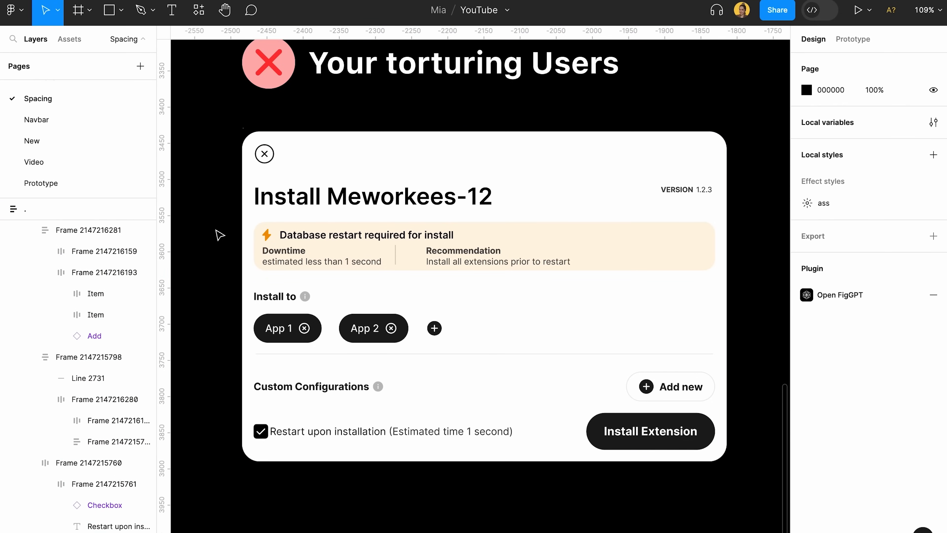
pyautogui.moveTo(238, 477)
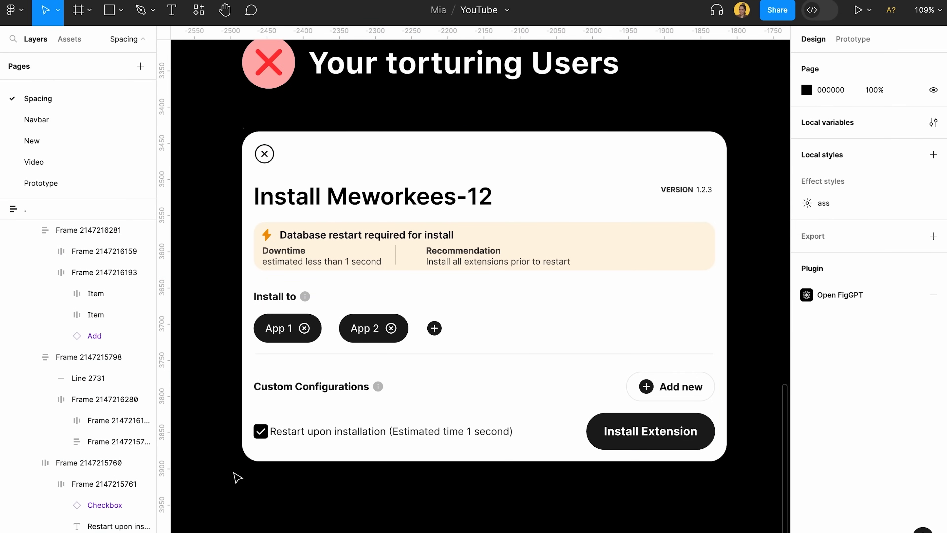
pyautogui.click(483, 229)
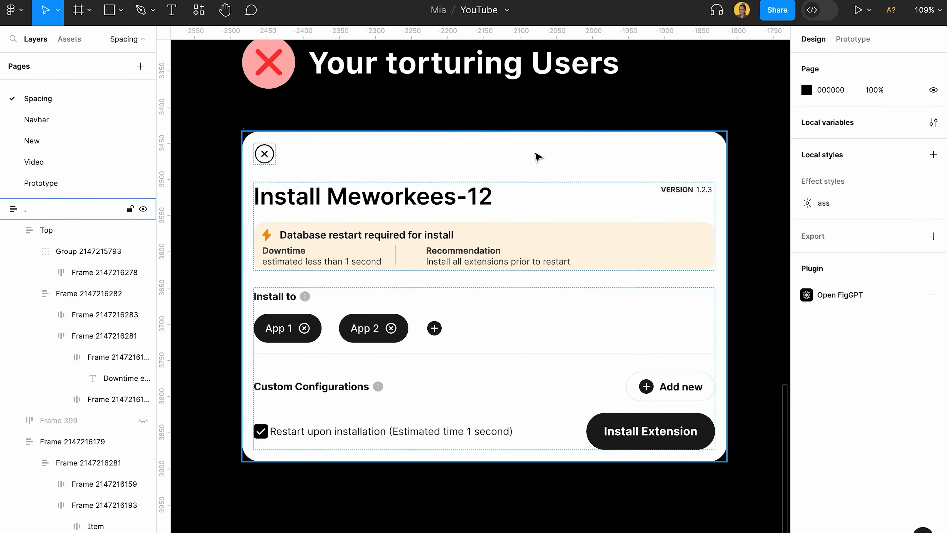
pyautogui.moveTo(490, 185)
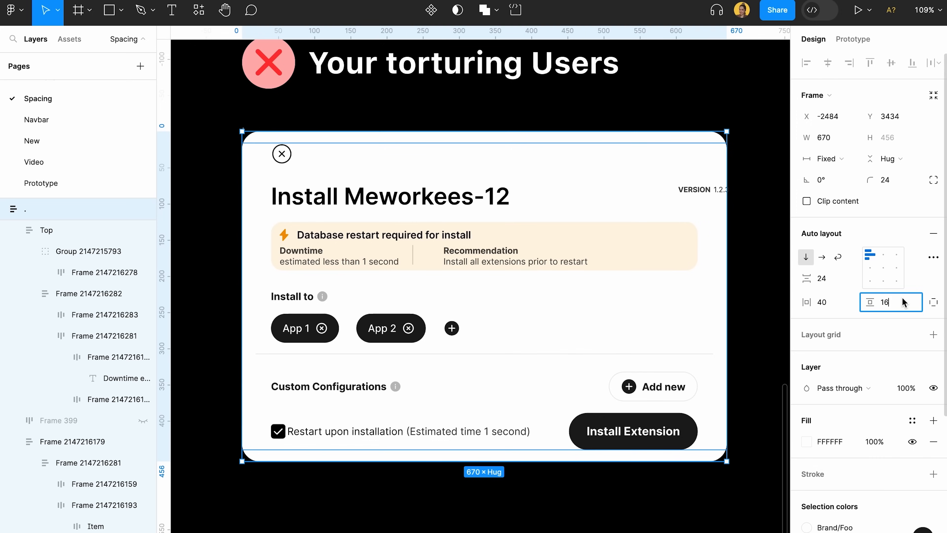
pyautogui.write('40')
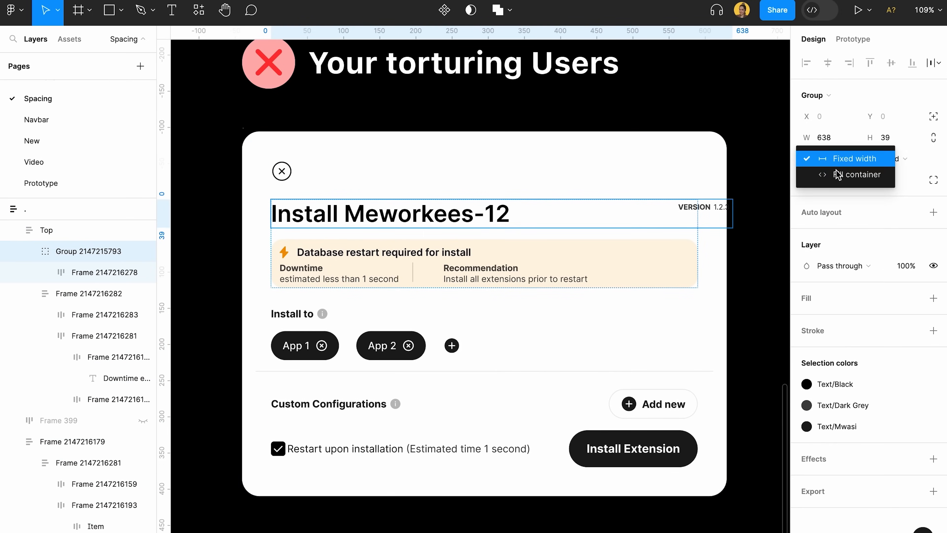
# Step: Make the title group and its Title layer fill the card's container width
pyautogui.click(863, 175)
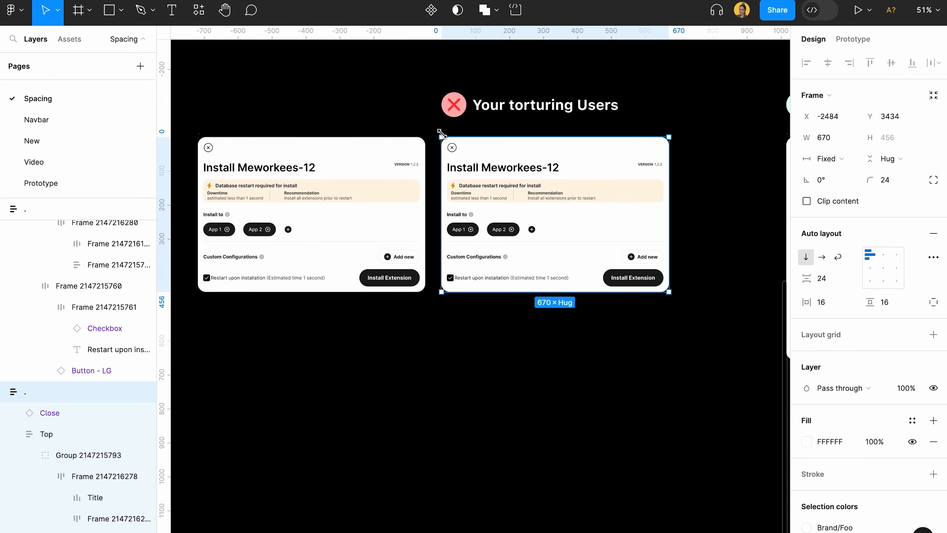
pyautogui.write('40')
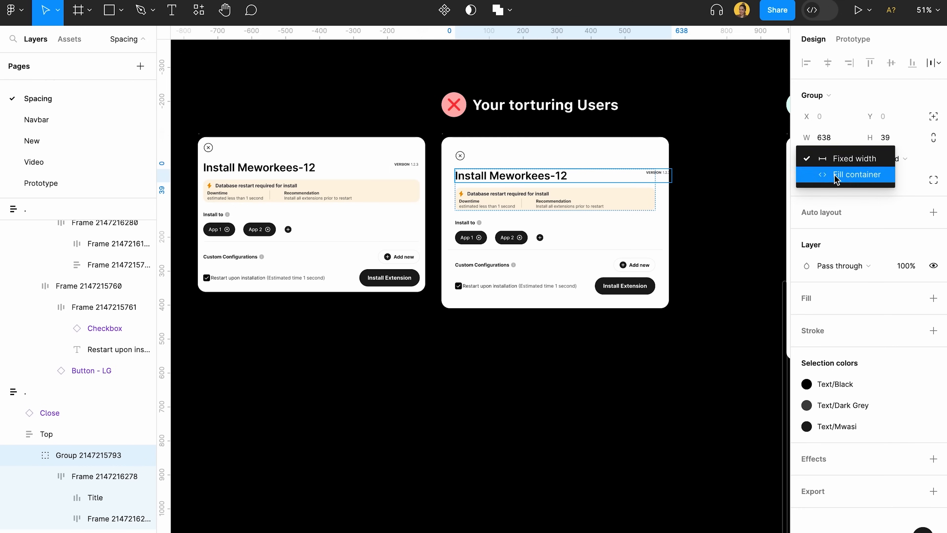
pyautogui.click(854, 174)
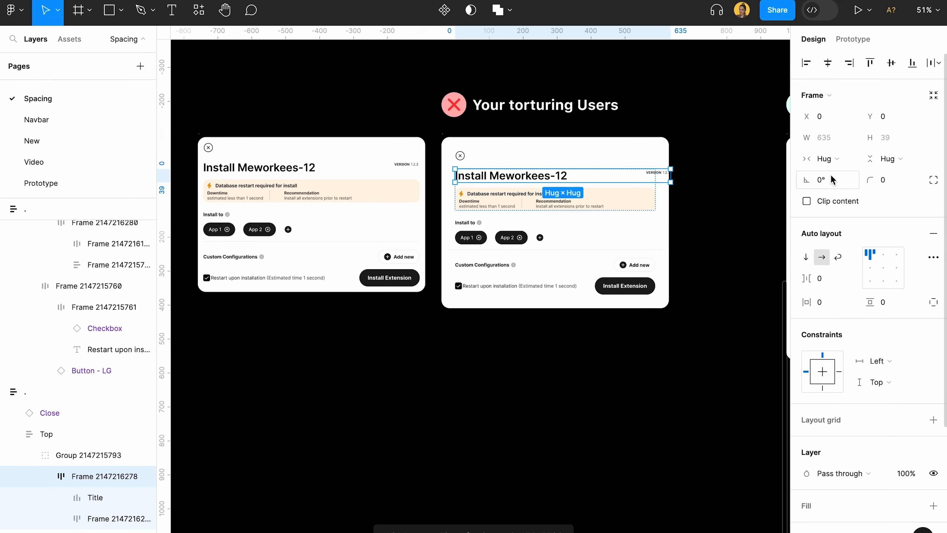
pyautogui.click(823, 159)
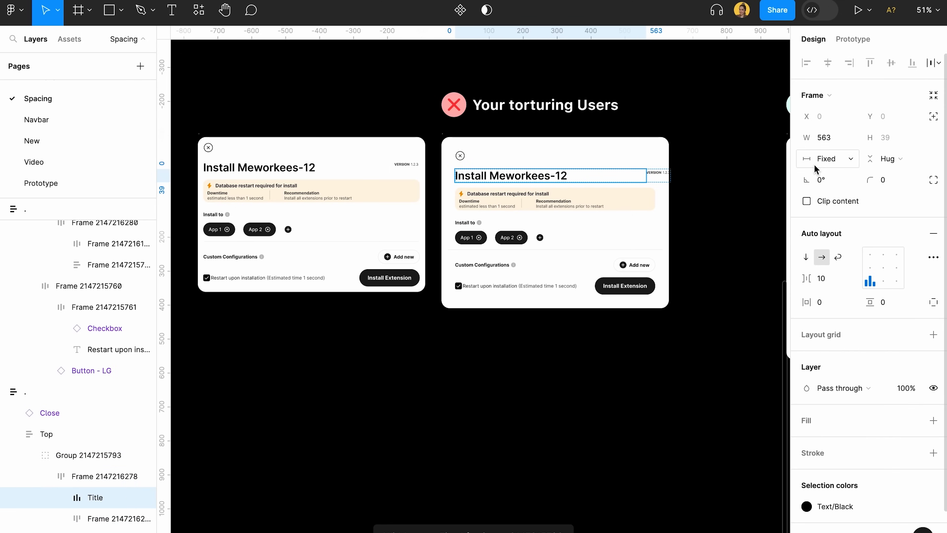
pyautogui.click(828, 159)
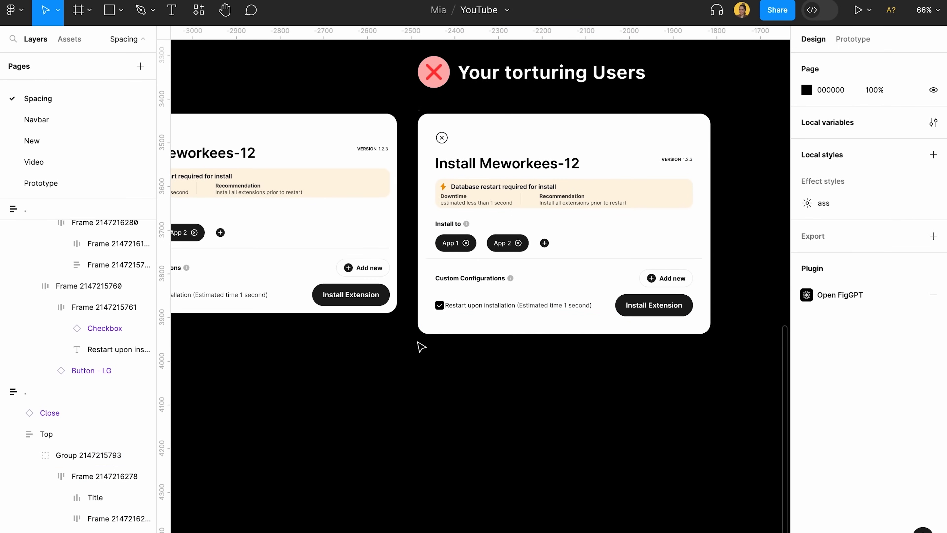
# Step: Change the card's vertical auto-layout gap from 40 to 24
pyautogui.scroll(-3)
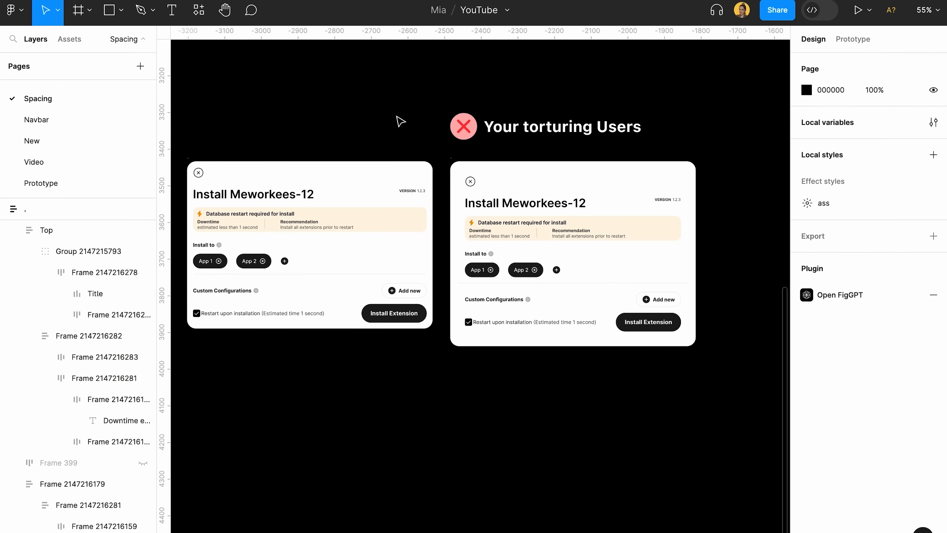
pyautogui.moveTo(445, 396)
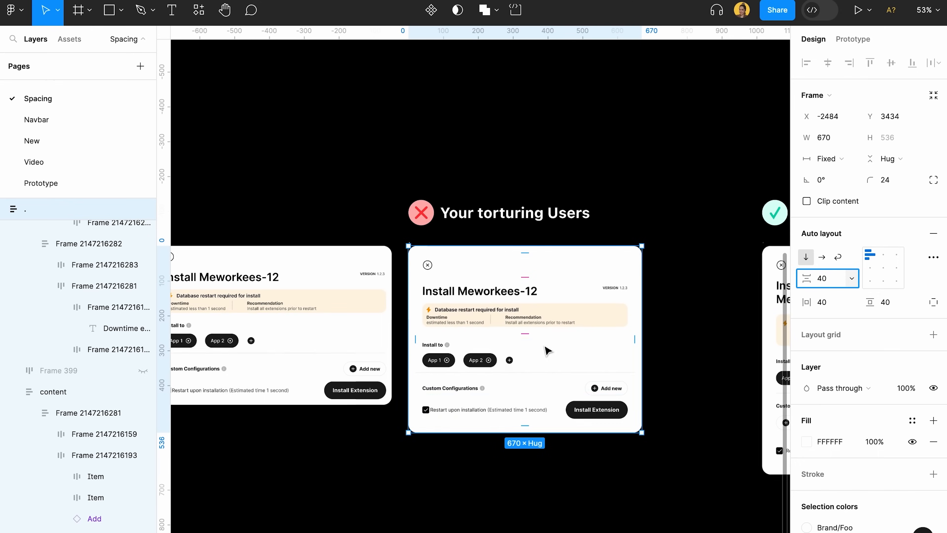
pyautogui.write('24')
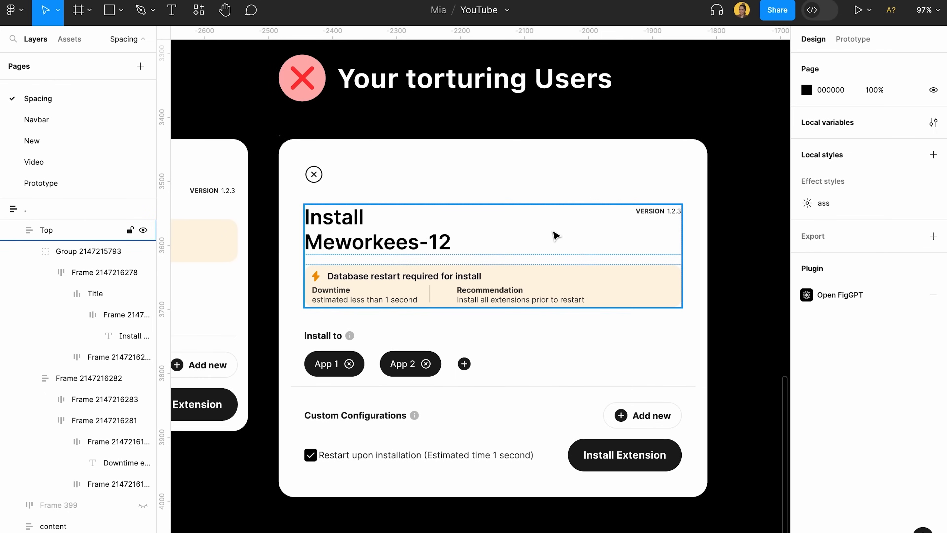
pyautogui.moveTo(469, 280)
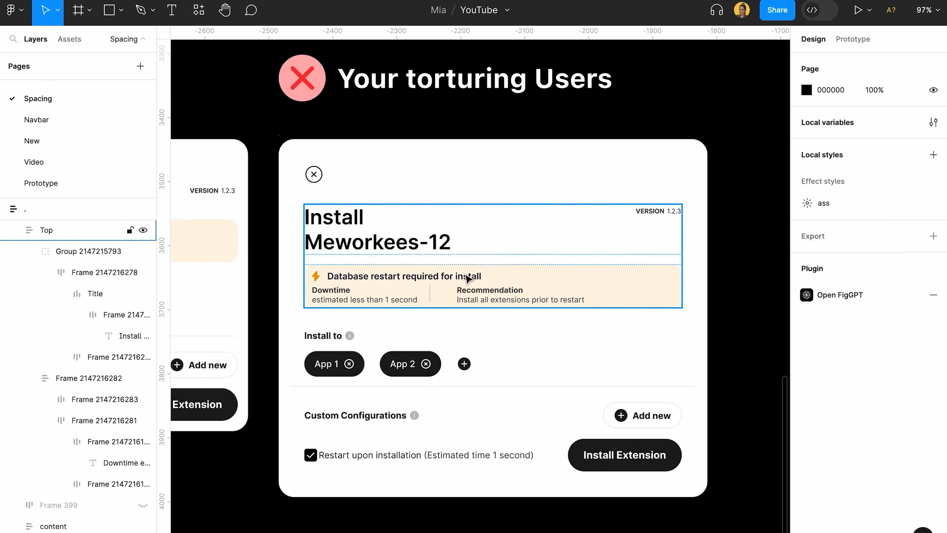
pyautogui.moveTo(509, 226)
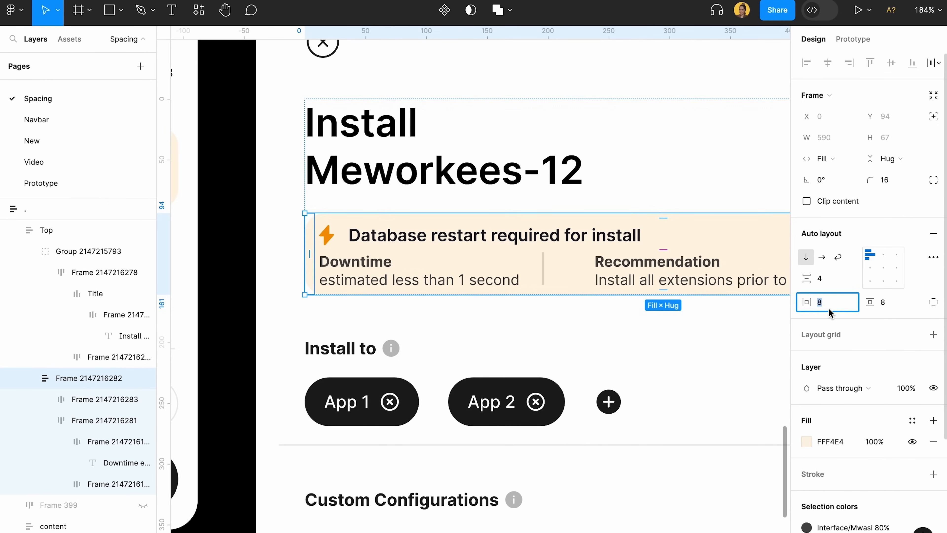
# Step: Set 16 spacing below the title and check the warning heading row's gap
pyautogui.write('16')
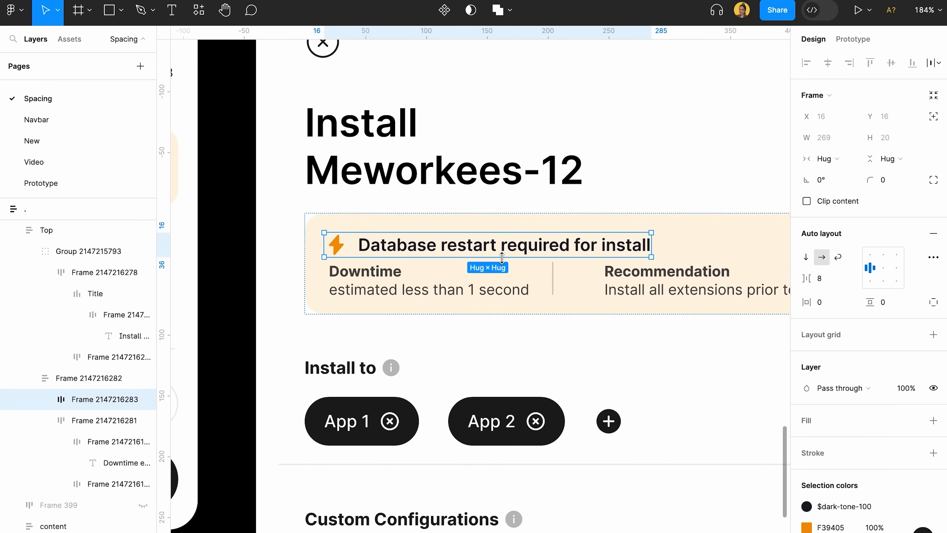
pyautogui.click(89, 379)
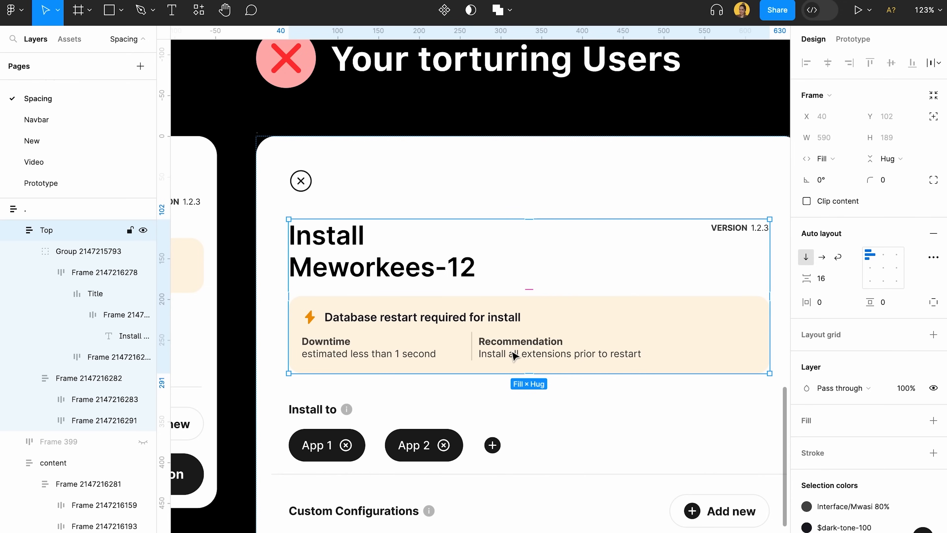
# Step: Set the Downtime/Recommendation row's horizontal gap from 40 to 24
pyautogui.click(472, 347)
pyautogui.write('40')
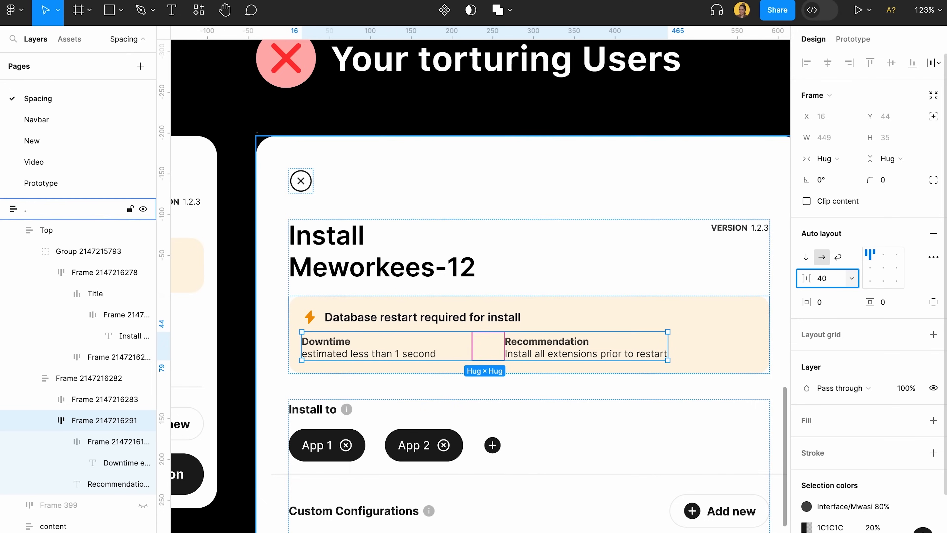
pyautogui.click(821, 278)
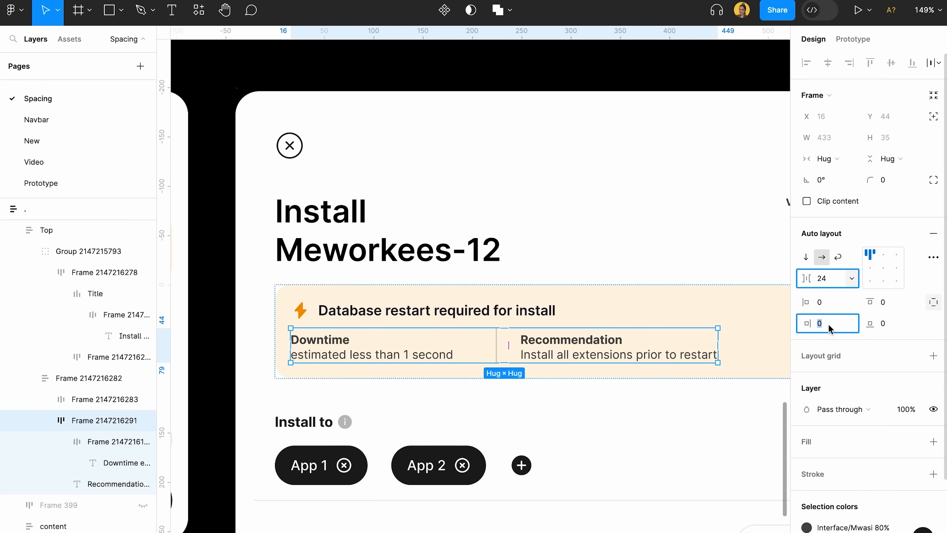
pyautogui.write('24')
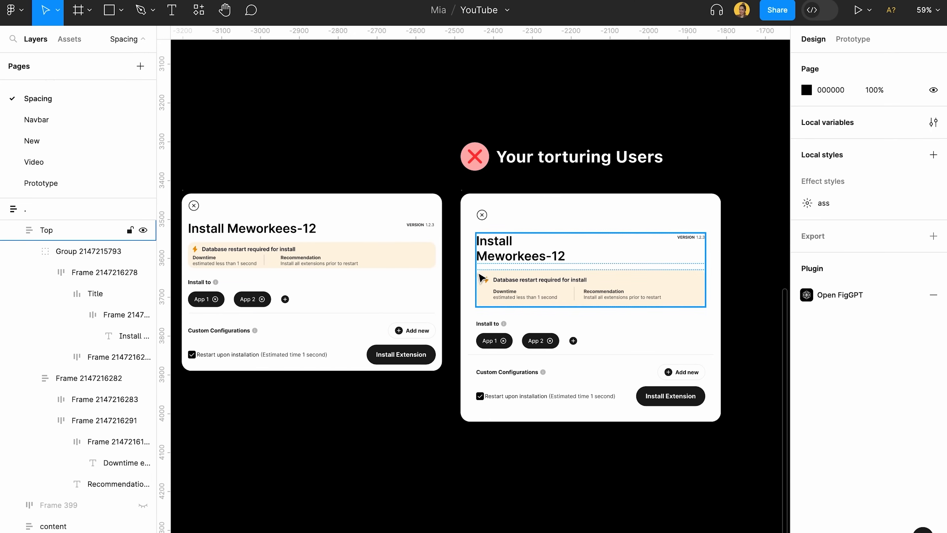
pyautogui.moveTo(495, 299)
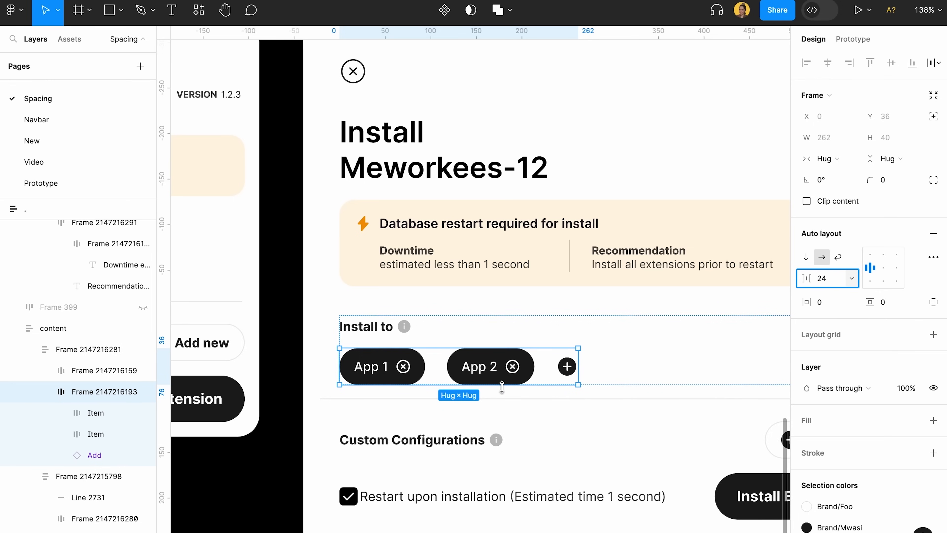
# Step: Set the Install to chips gap to 16 and App 1's label-icon gap to 8
pyautogui.click(822, 278)
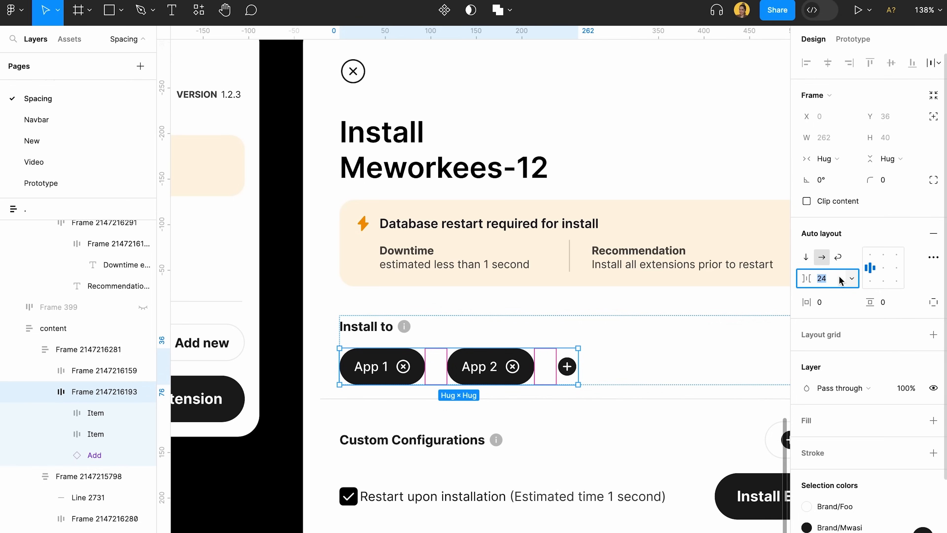
pyautogui.write('16')
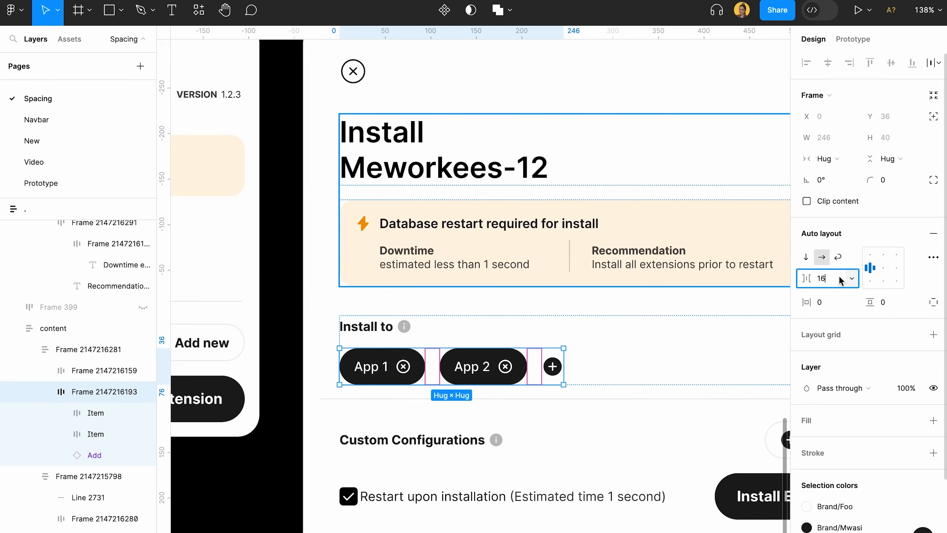
pyautogui.write('8')
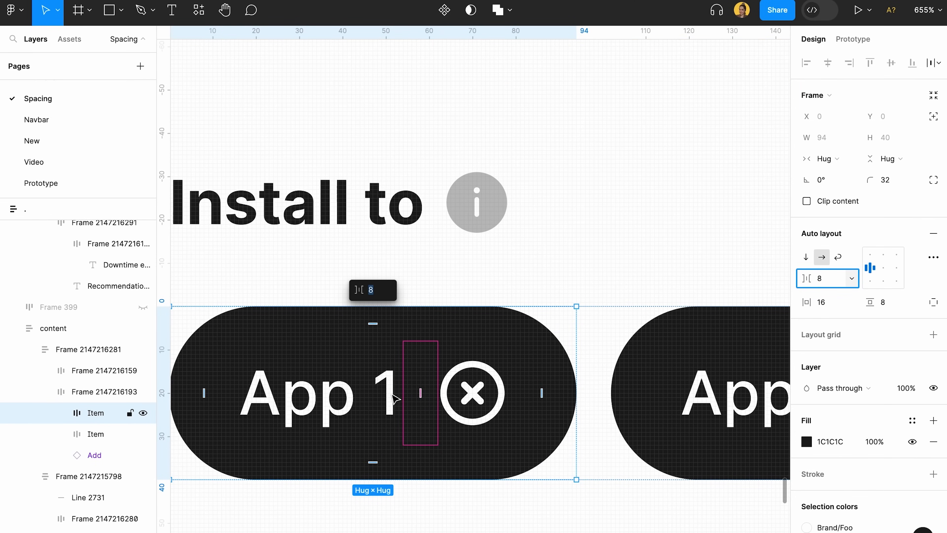
pyautogui.moveTo(568, 364)
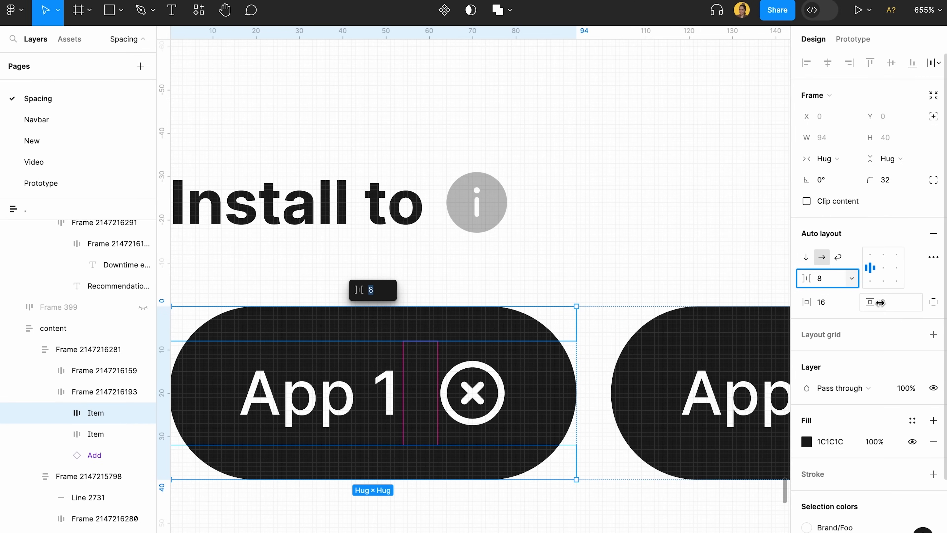
pyautogui.moveTo(891, 302)
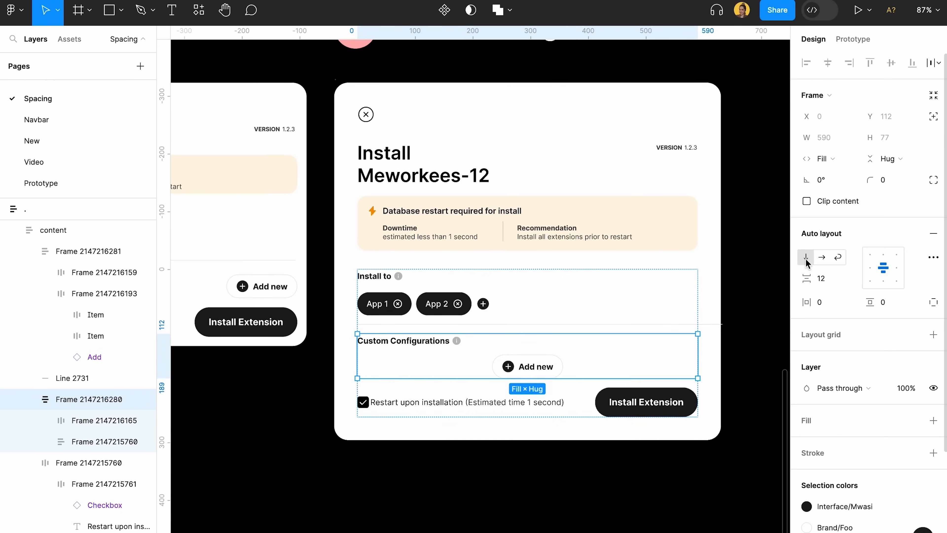
# Step: Left-align the Add new button and set its gap from the heading to 16
pyautogui.click(874, 267)
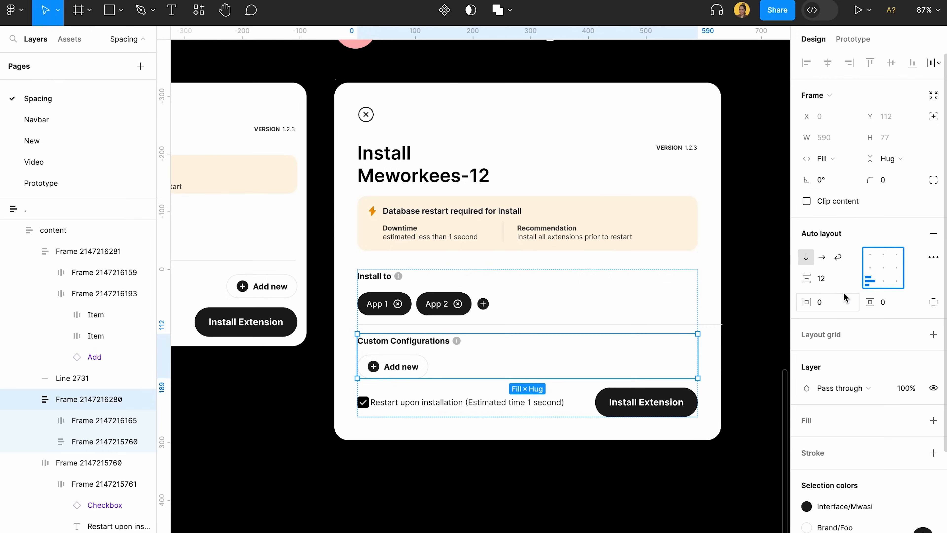
pyautogui.write('16')
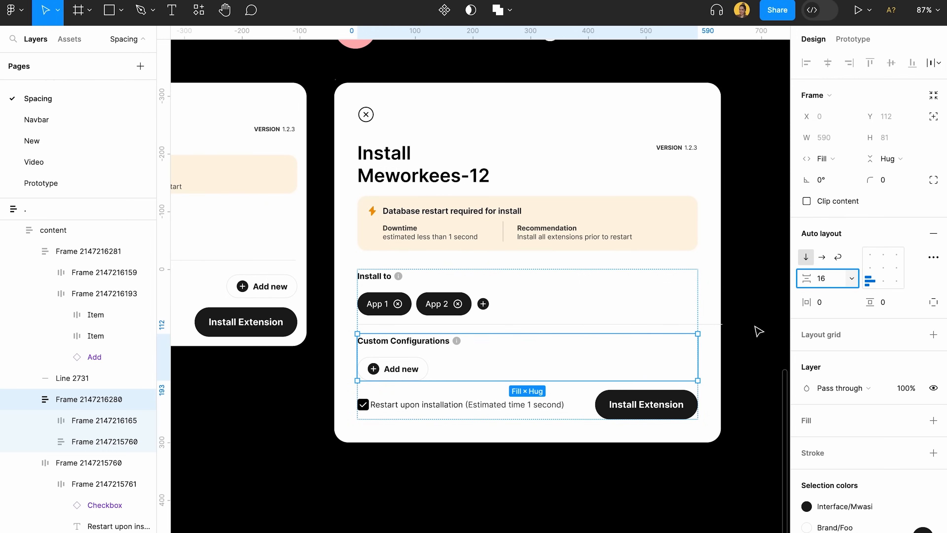
pyautogui.moveTo(330, 457)
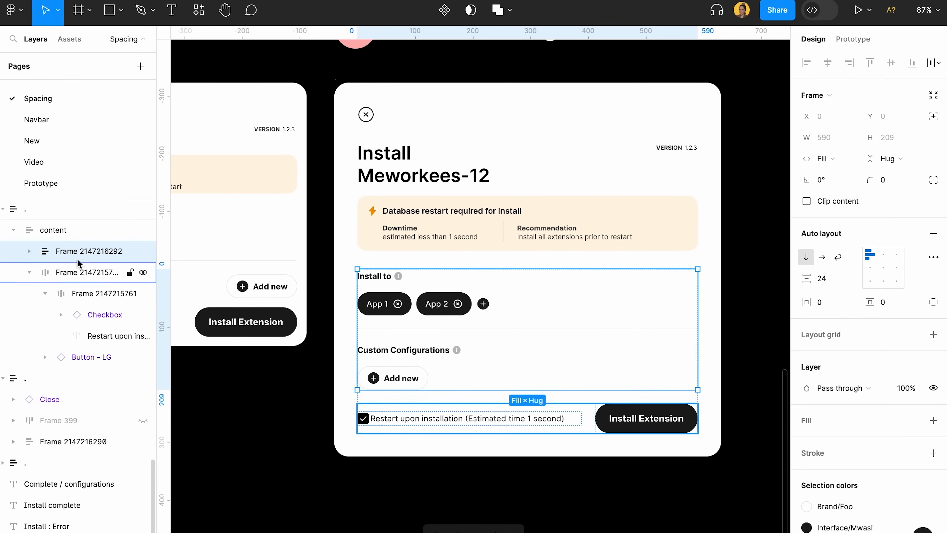
# Step: Set the main content frame's vertical gap to 40, then 32
pyautogui.doubleClick(89, 251)
pyautogui.write('content')
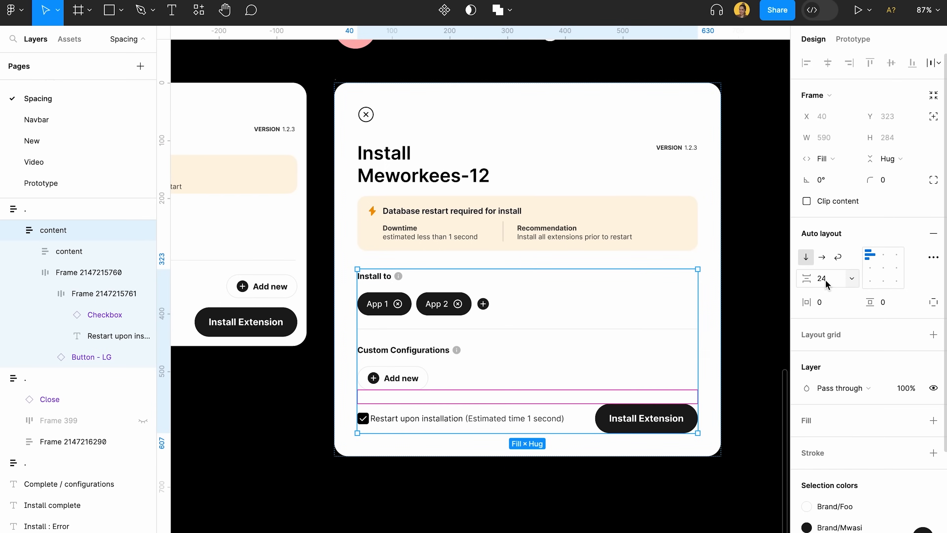
pyautogui.write('40')
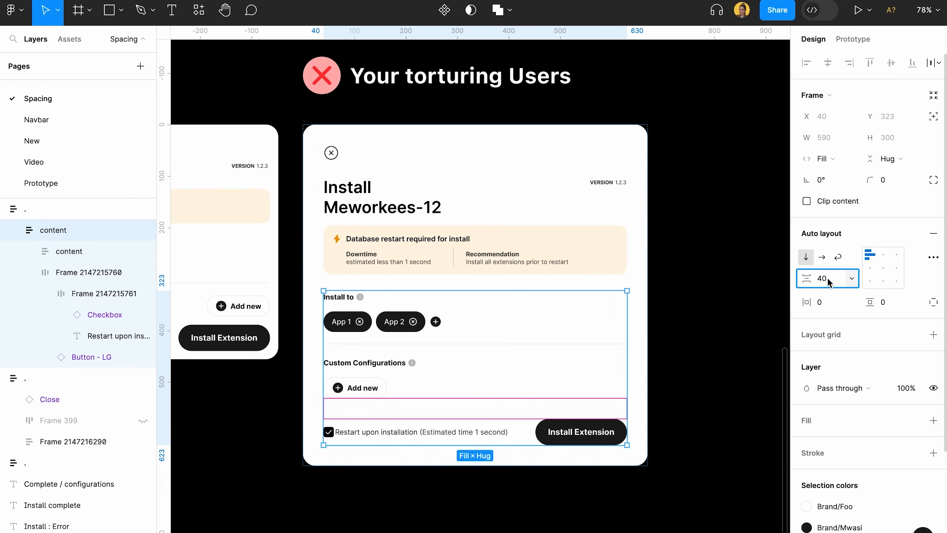
pyautogui.write('32')
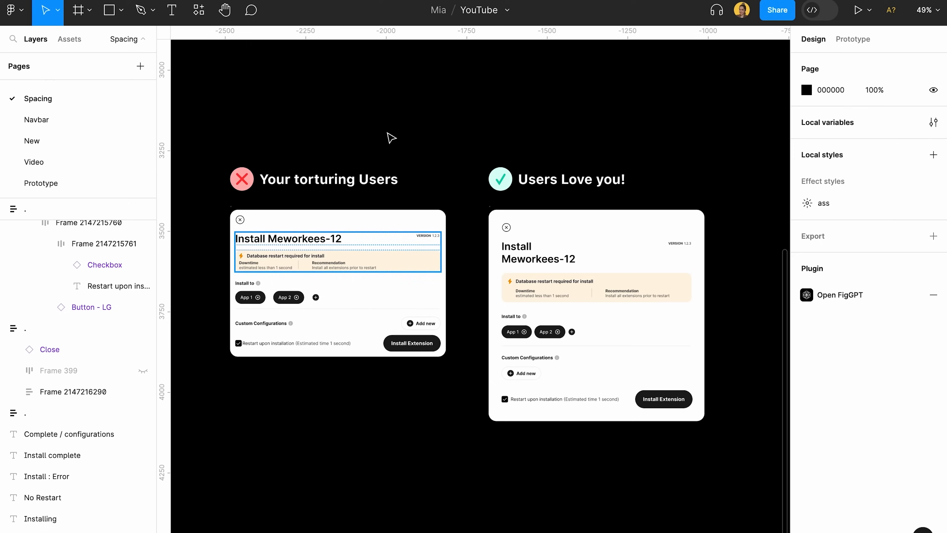
# Step: Select the re-spaced card group under its 'Users Love you!' label beside the original
pyautogui.click(595, 188)
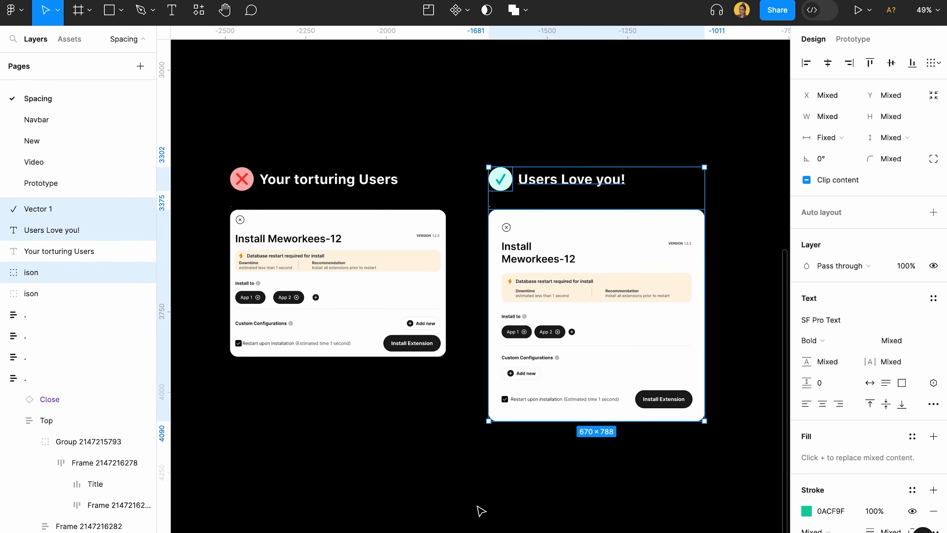